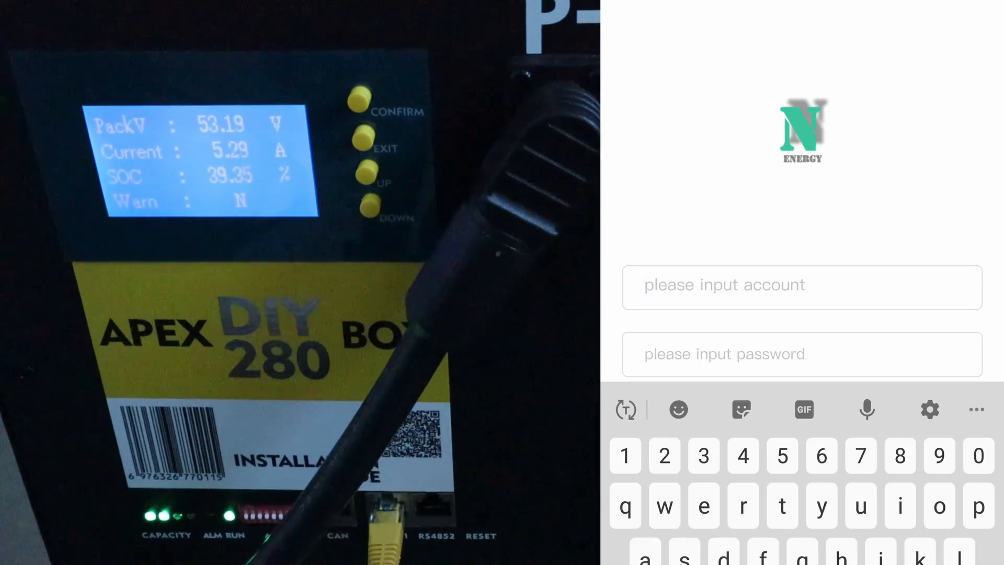
text(admin)
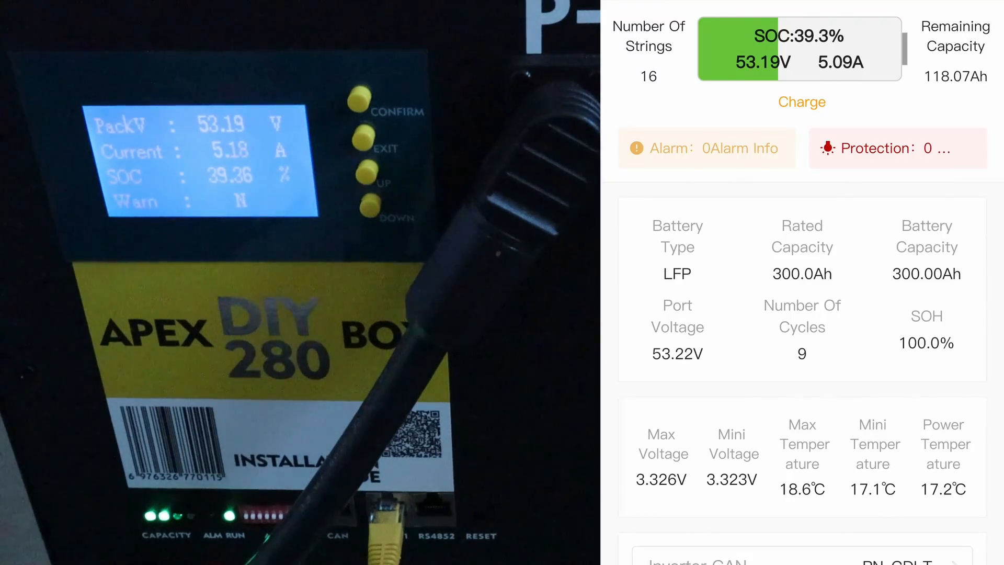
scroll(down, 3)
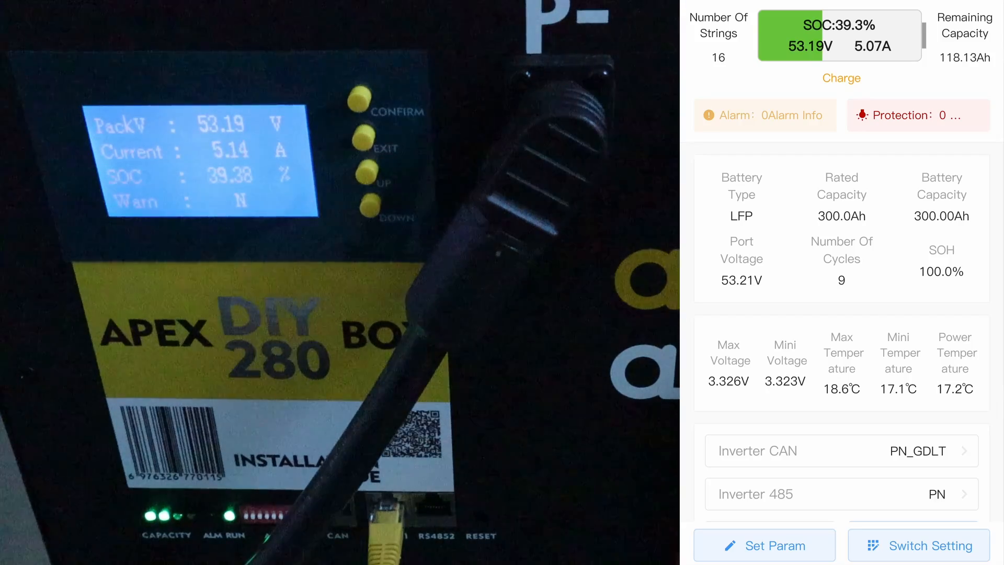
scroll(down, 3)
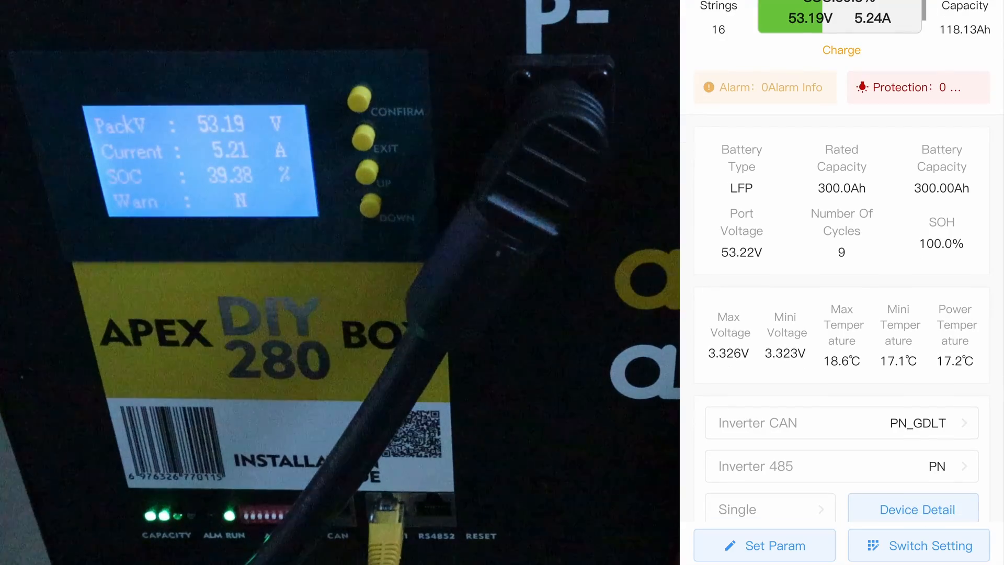